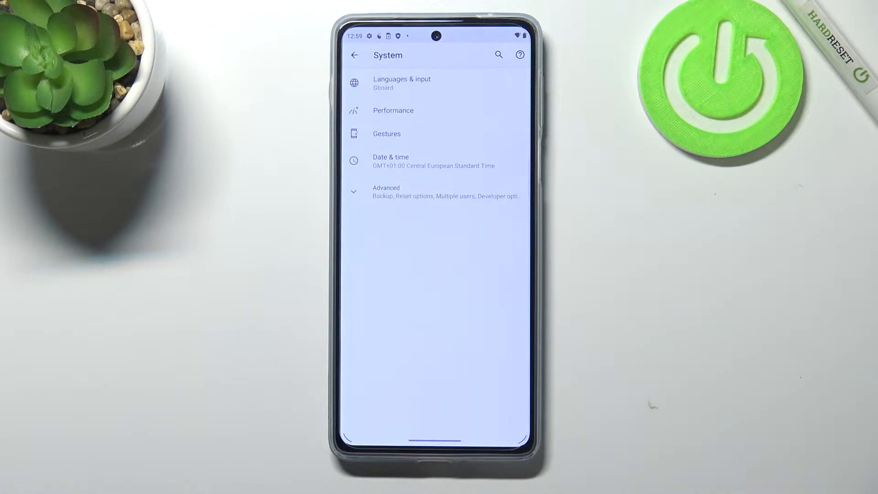
# Expand Advanced in System settings and enter Developer options
pyautogui.click(386, 192)
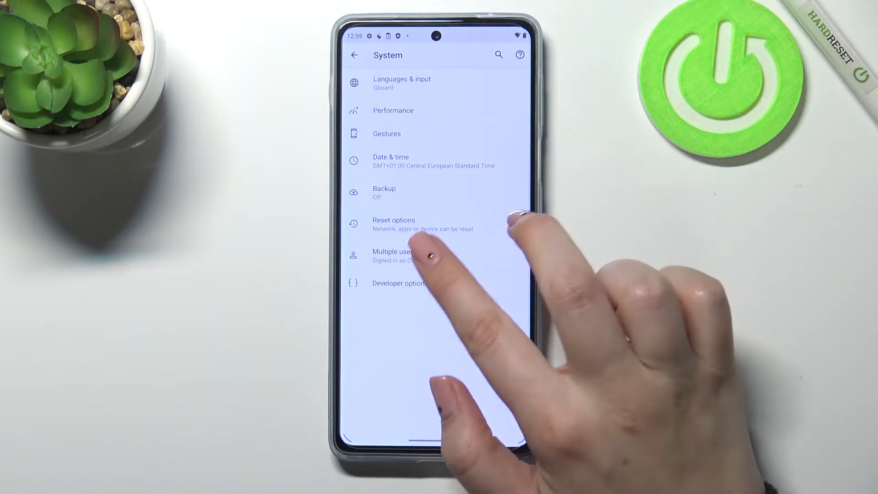
pyautogui.click(399, 282)
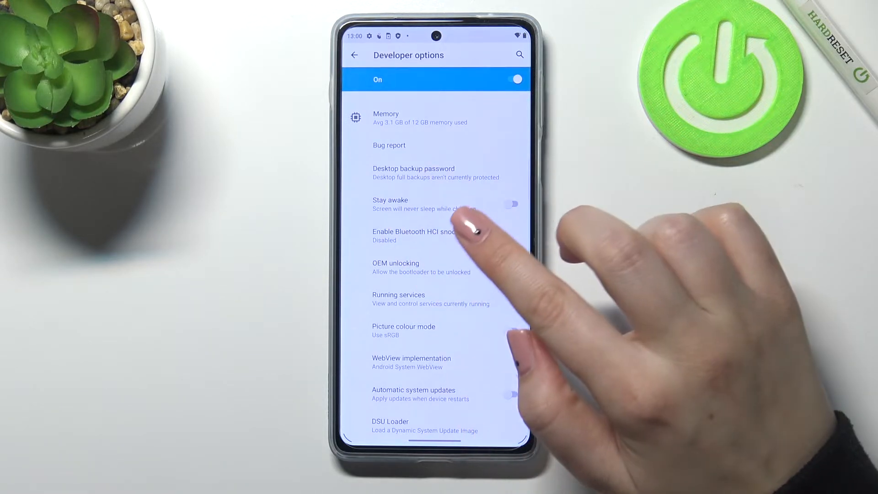
# Scroll the Developer options list to reach the System UI demo mode page
pyautogui.scroll(3)
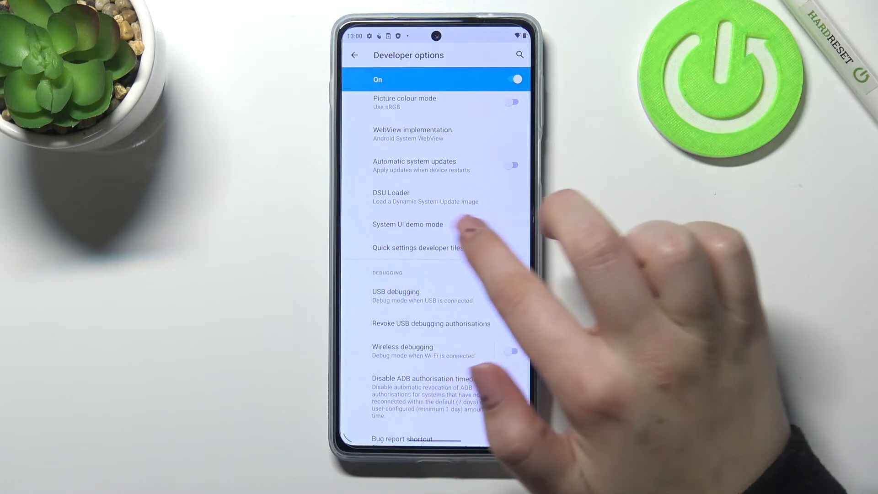
pyautogui.click(408, 224)
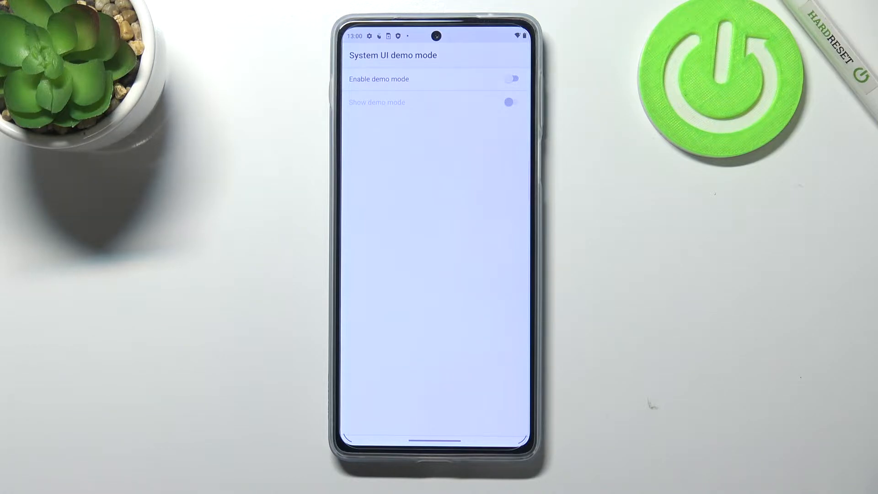
pyautogui.click(511, 78)
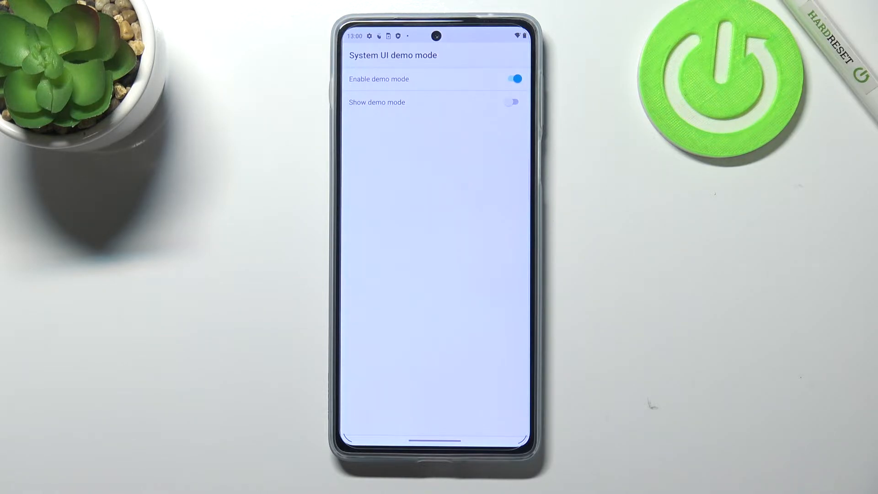
pyautogui.click(511, 102)
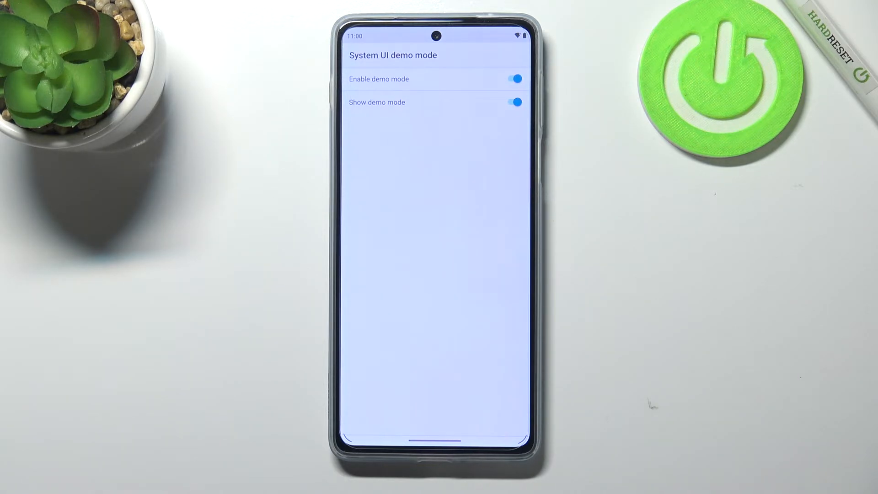
pyautogui.click(512, 102)
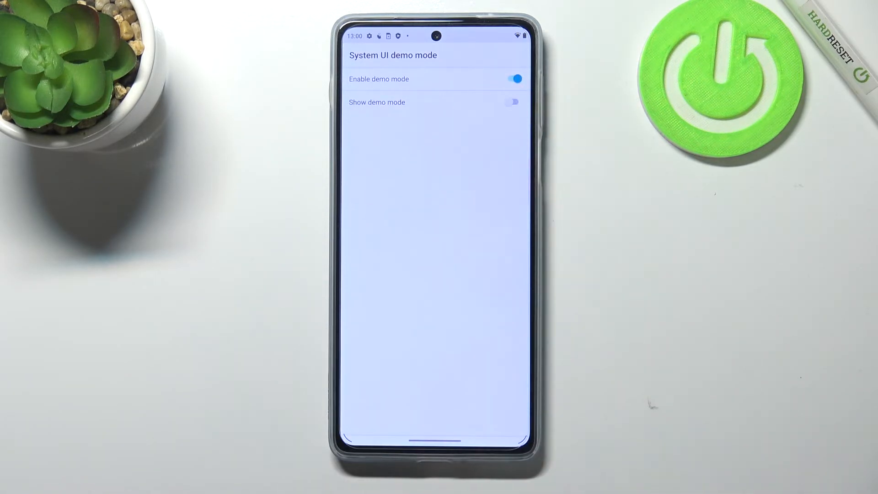
pyautogui.click(511, 78)
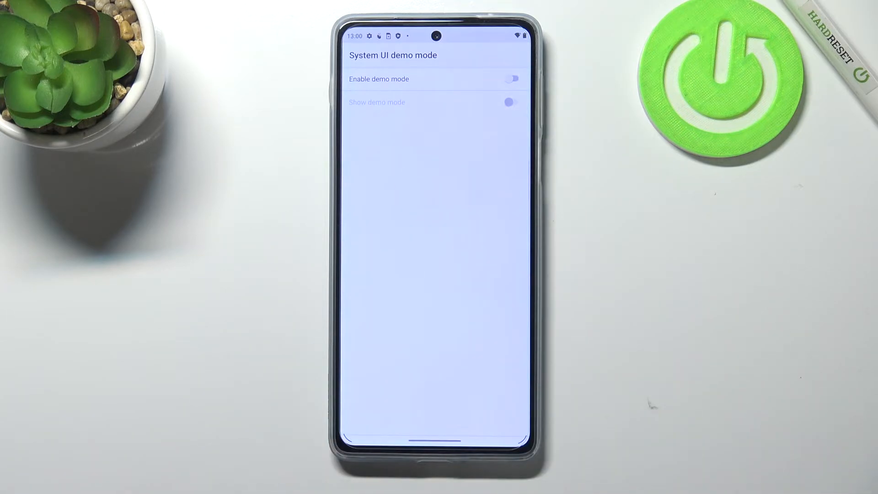